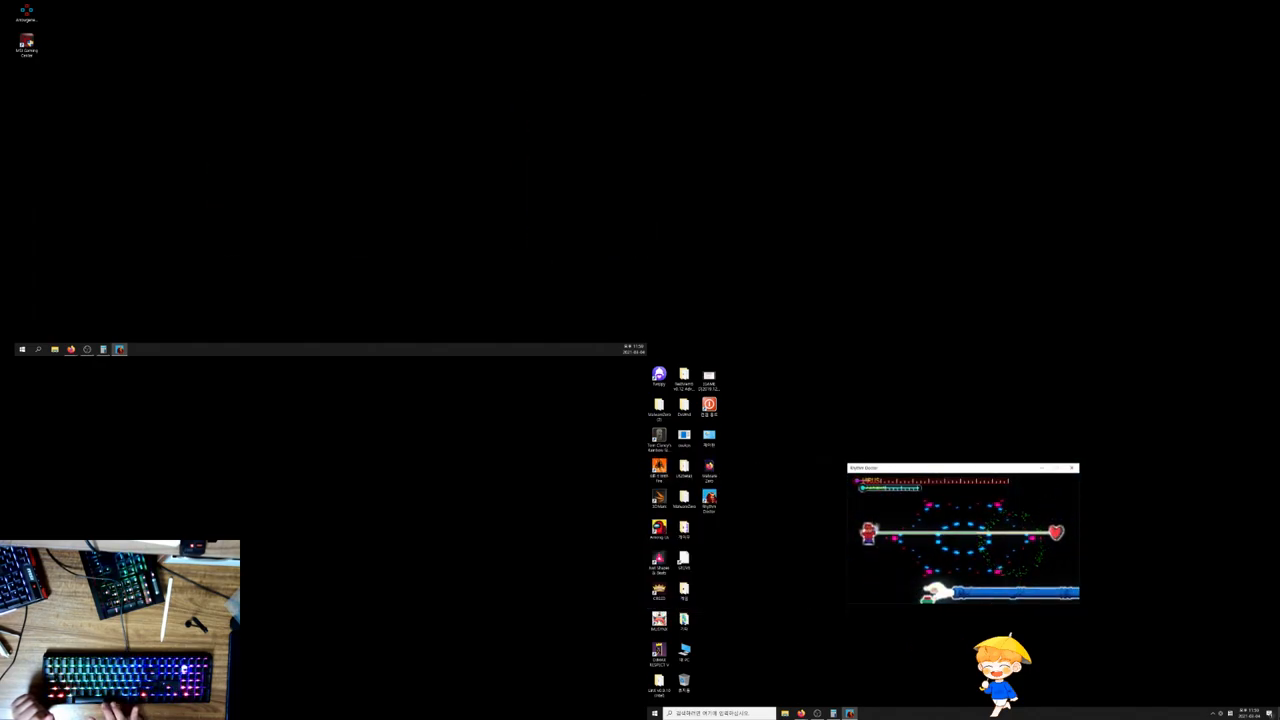
Step: Close the Rhythm Doctor window from its title-bar X, leaving only the desktop icons
click(1072, 468)
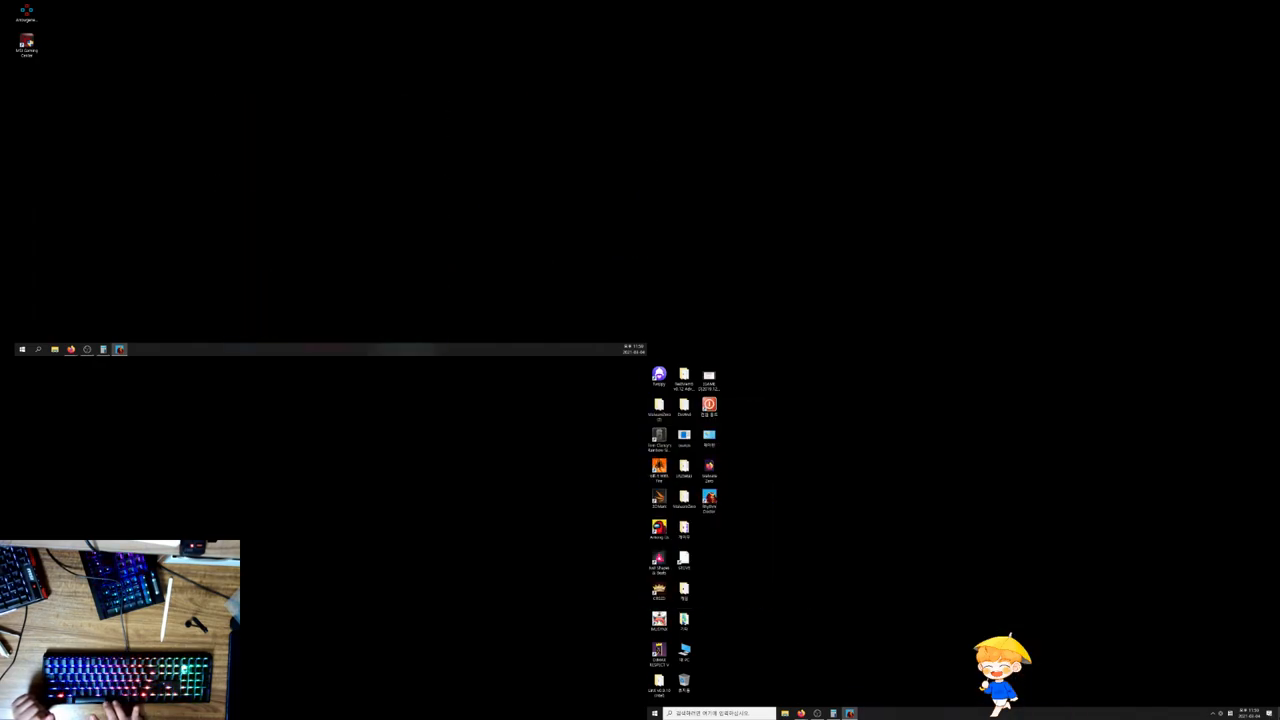